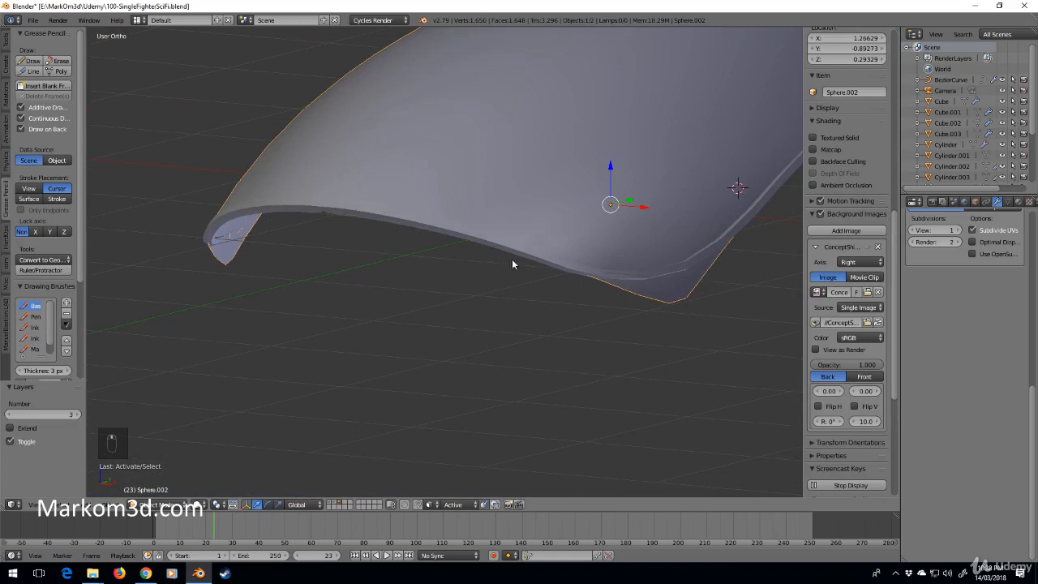
Duplicate the canopy shell in place, rename the copy Mesh_Glass and remove its Solidify modifier
{"action": "left_click_drag", "start_coordinate": [512, 265], "coordinate": [505, 299]}
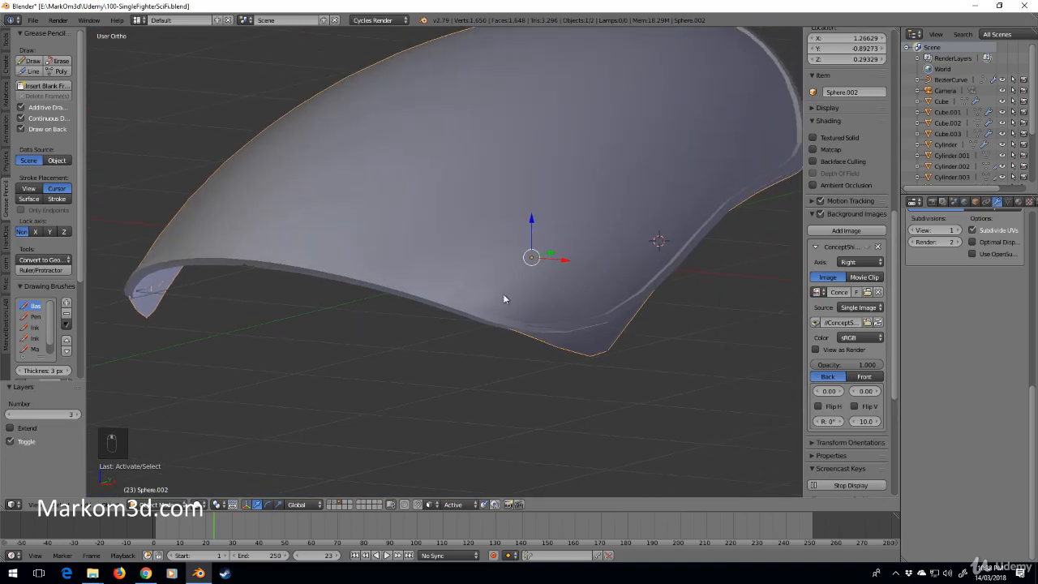
{"action": "left_click_drag", "start_coordinate": [504, 298], "coordinate": [353, 303]}
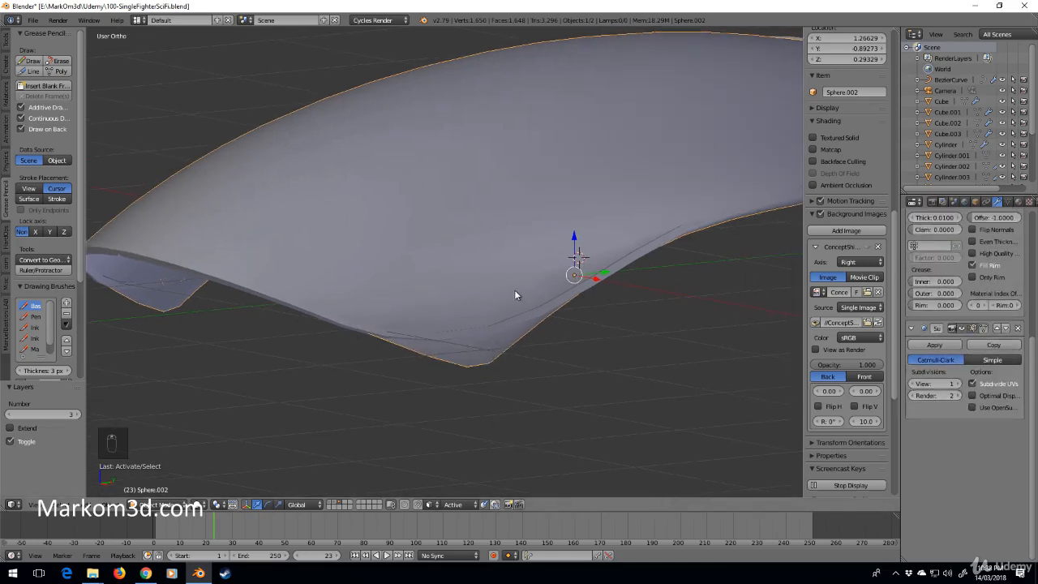
{"action": "key", "text": "shift+d"}
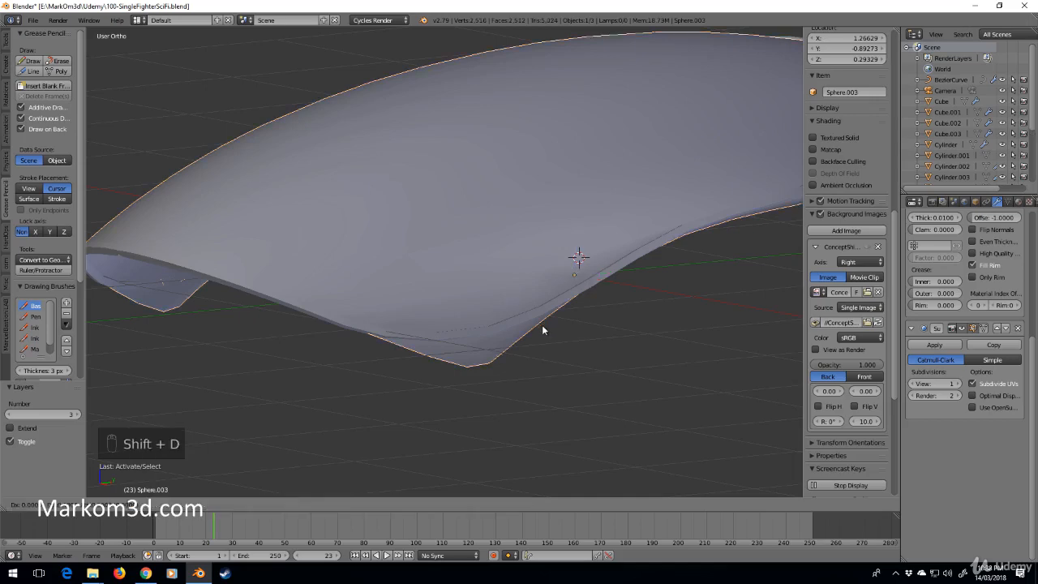
{"action": "key", "text": "shift+d"}
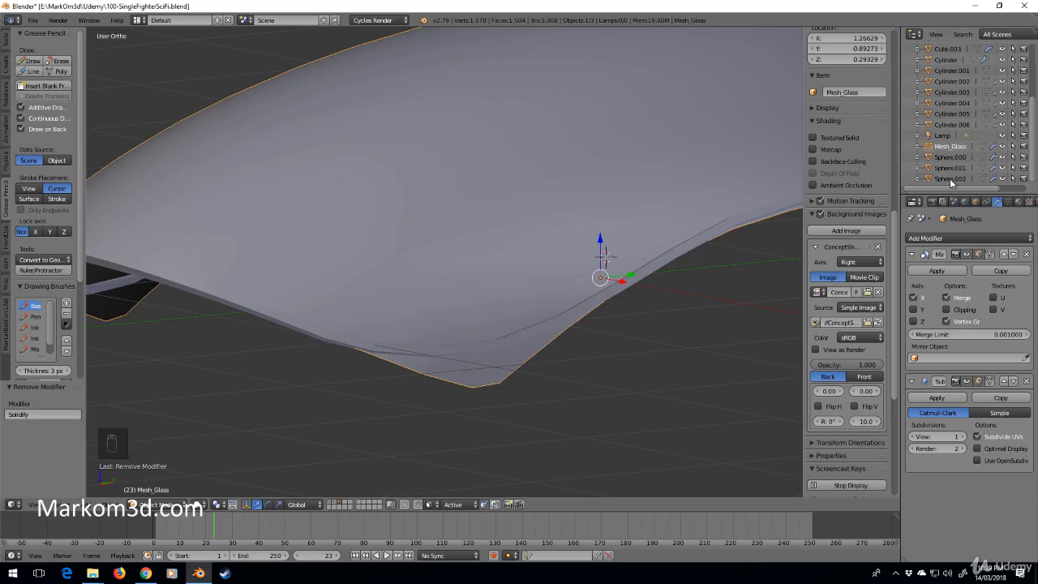
{"action": "left_click", "coordinate": [950, 155]}
{"action": "type", "text": "Mesh_GlassFrame"}
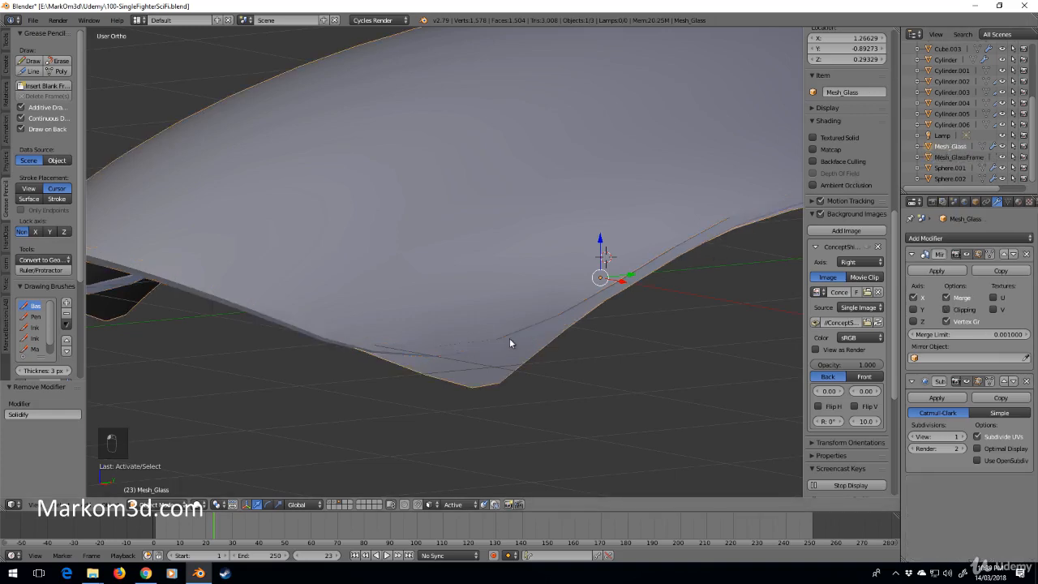
Add a Shrinkwrap modifier to Mesh_Glass targeting the original shell Sphere.002
{"action": "left_click", "coordinate": [928, 236]}
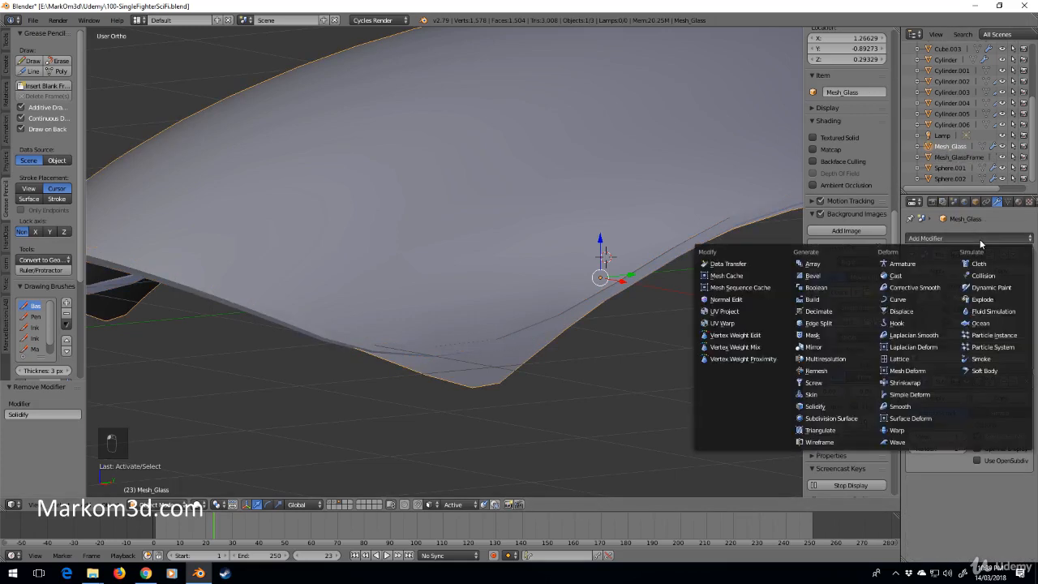
{"action": "mouse_move", "coordinate": [937, 243]}
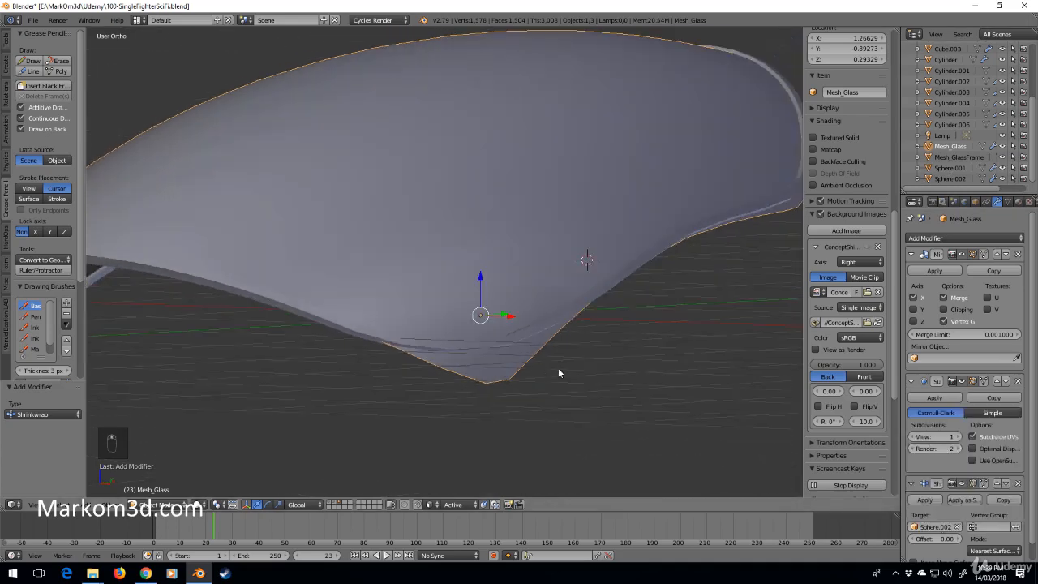
In Edit Mode, move the rim vertices of Mesh_Glass inward so the glass edge sits inside the frame
{"action": "key", "text": "Tab"}
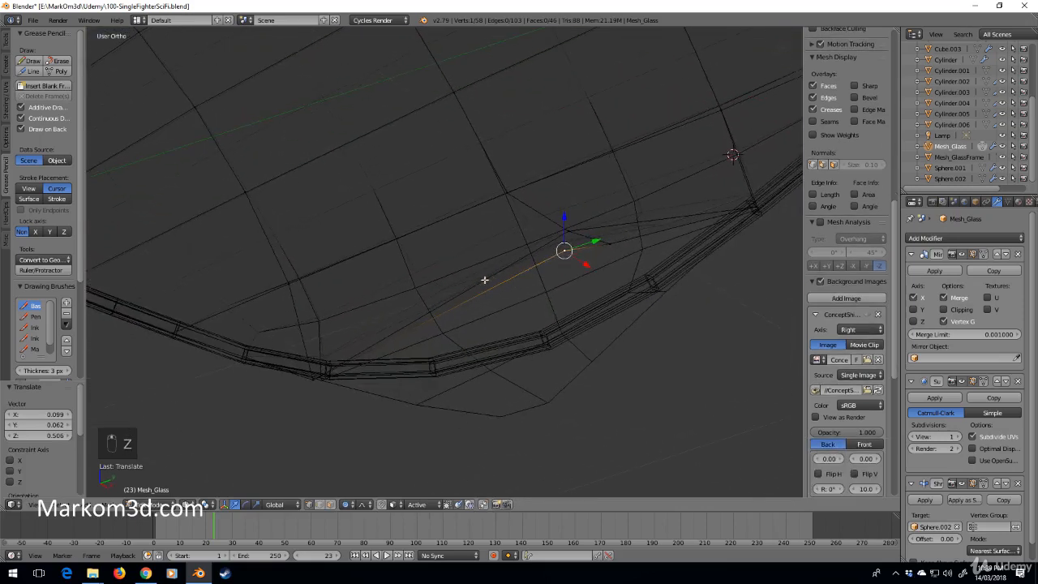
{"action": "mouse_move", "coordinate": [610, 238]}
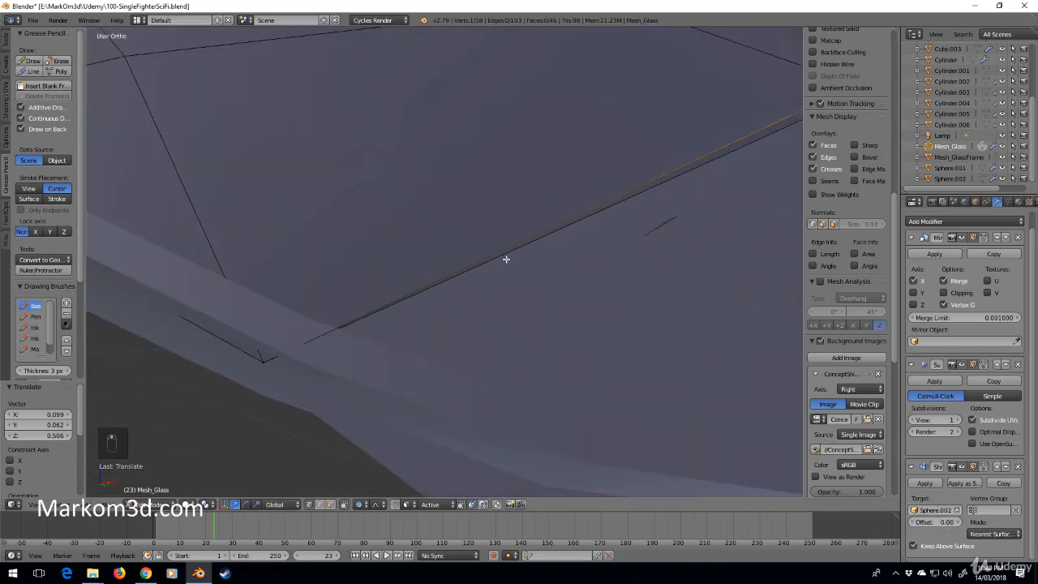
{"action": "key", "text": "ctrl+z"}
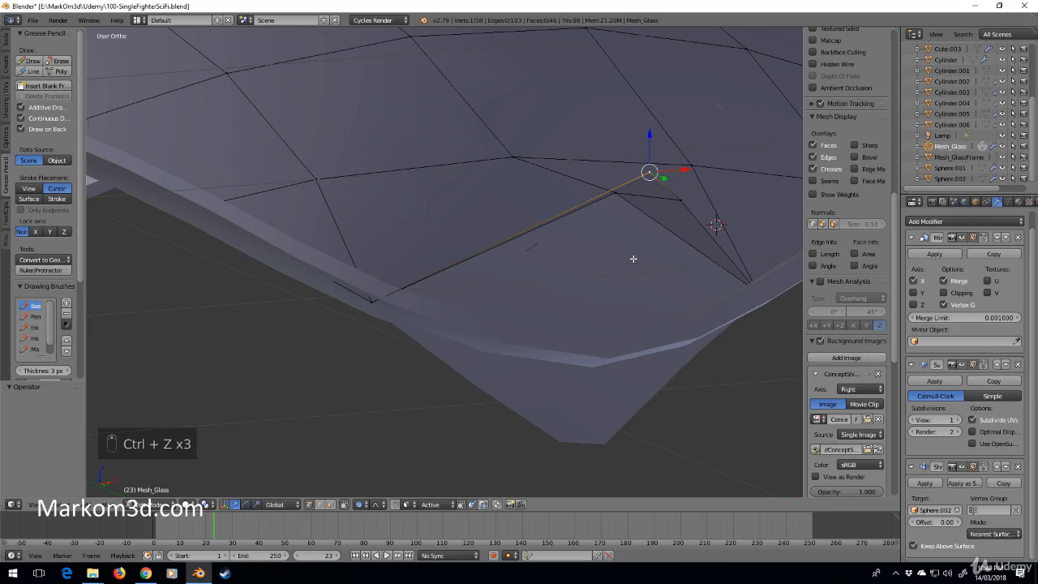
{"action": "key", "text": "numpad_3"}
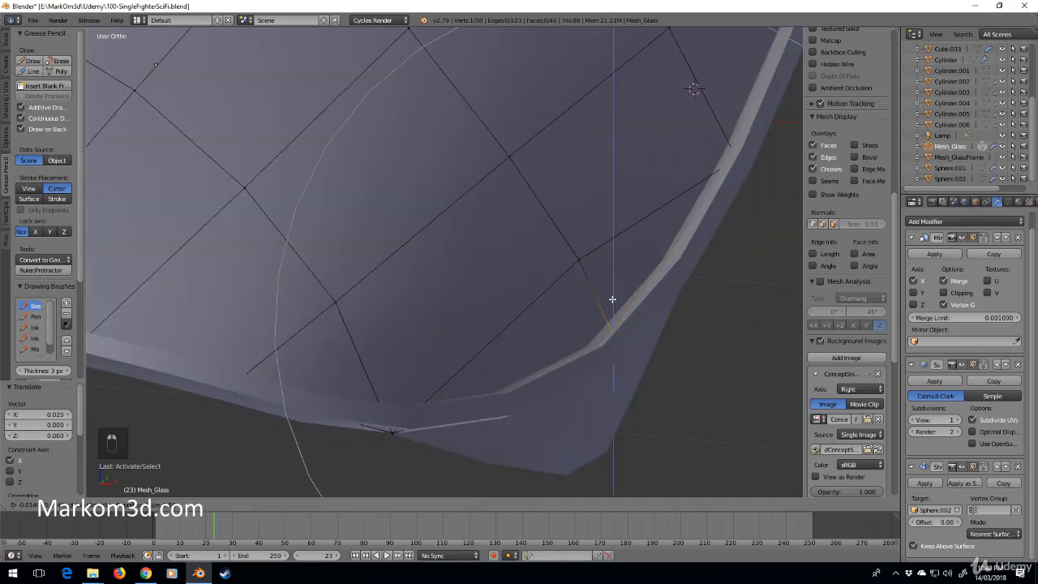
{"action": "key", "text": "g"}
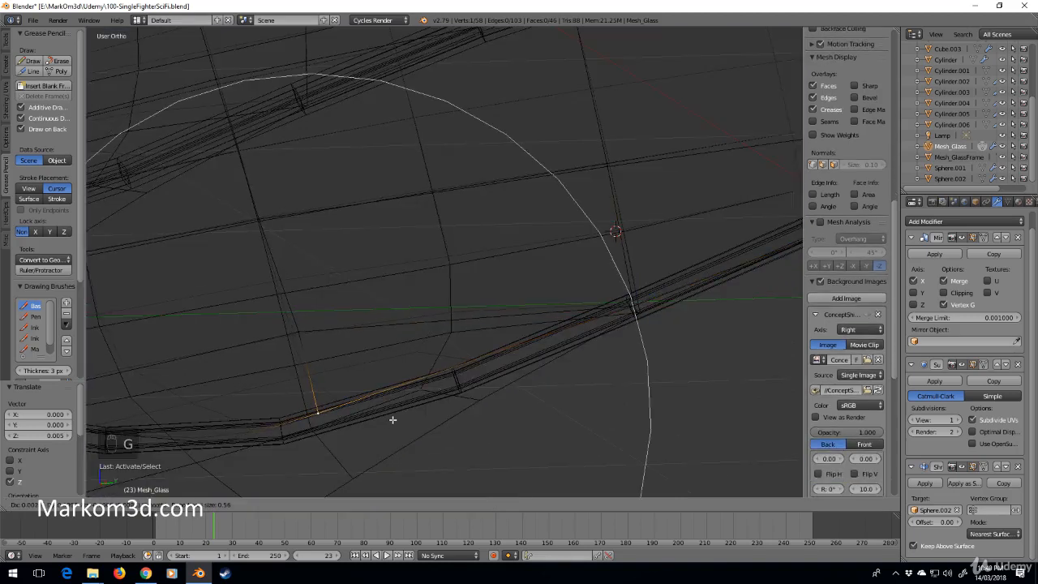
{"action": "left_click_drag", "start_coordinate": [393, 418], "coordinate": [359, 408]}
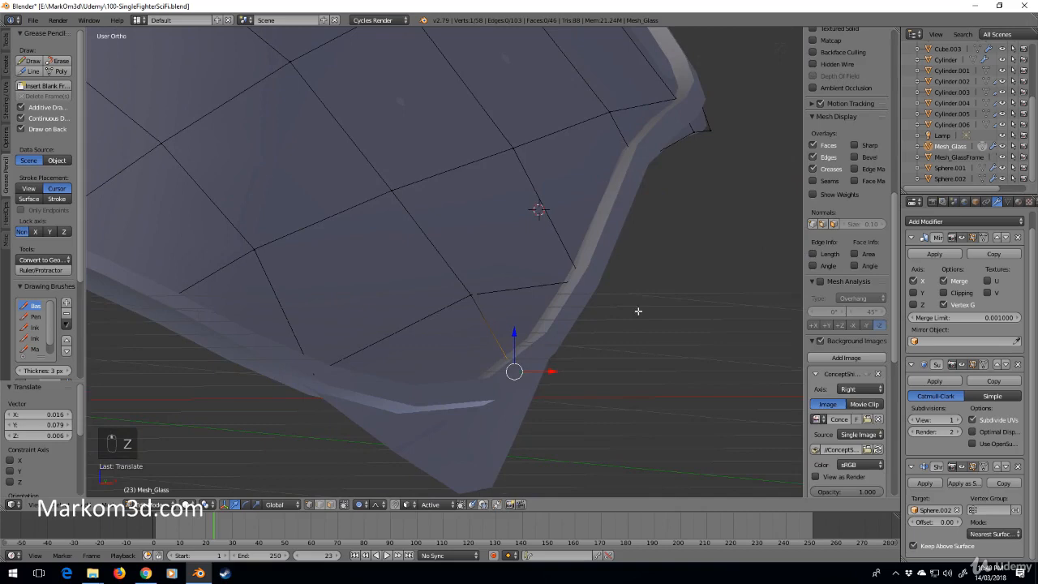
Finish the vertical rim move and return to Object Mode showing the smooth glass shell
{"action": "key", "text": "Tab"}
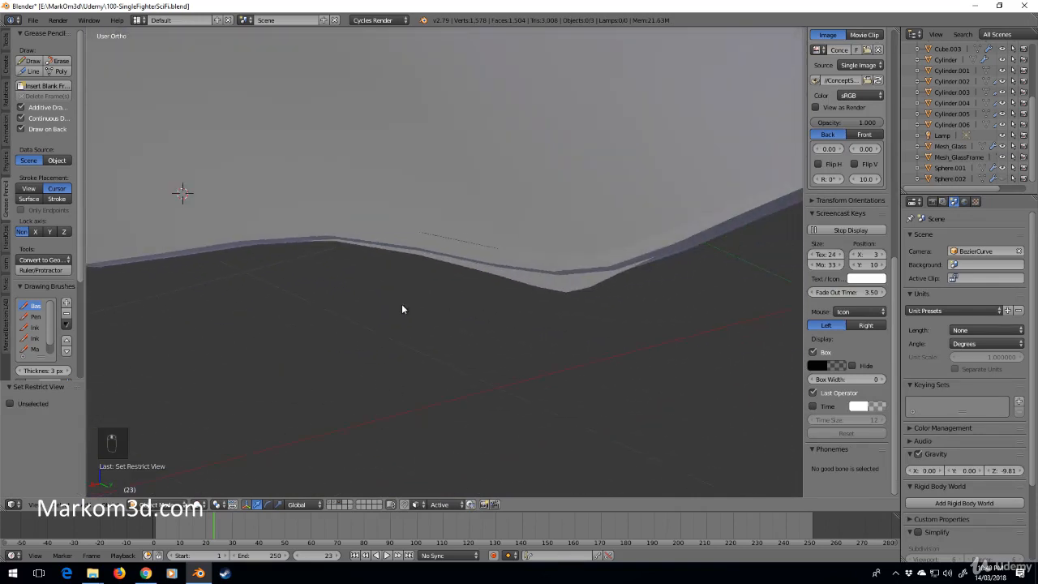
{"action": "key", "text": "Tab"}
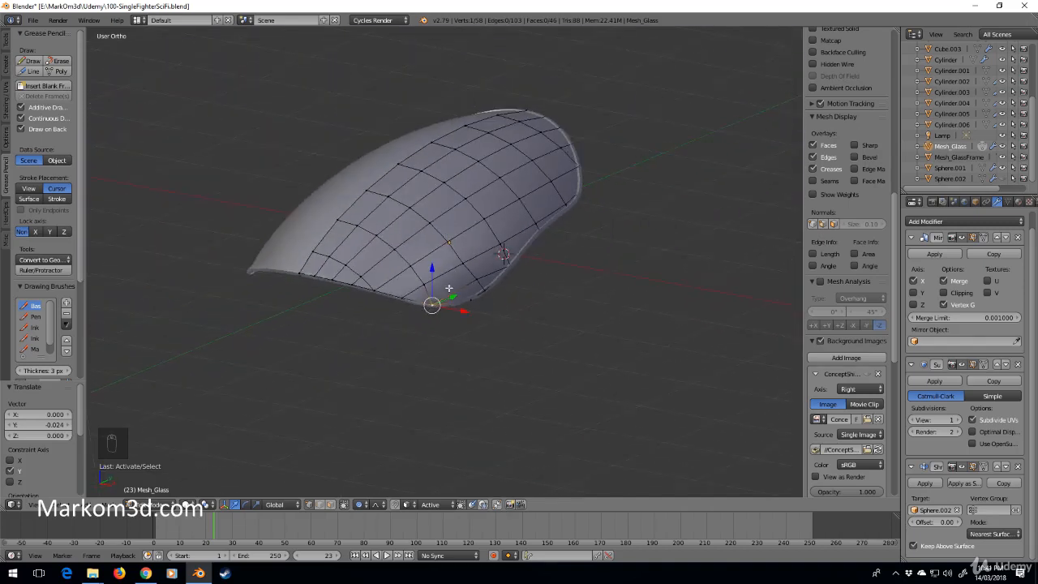
{"action": "key", "text": "Tab"}
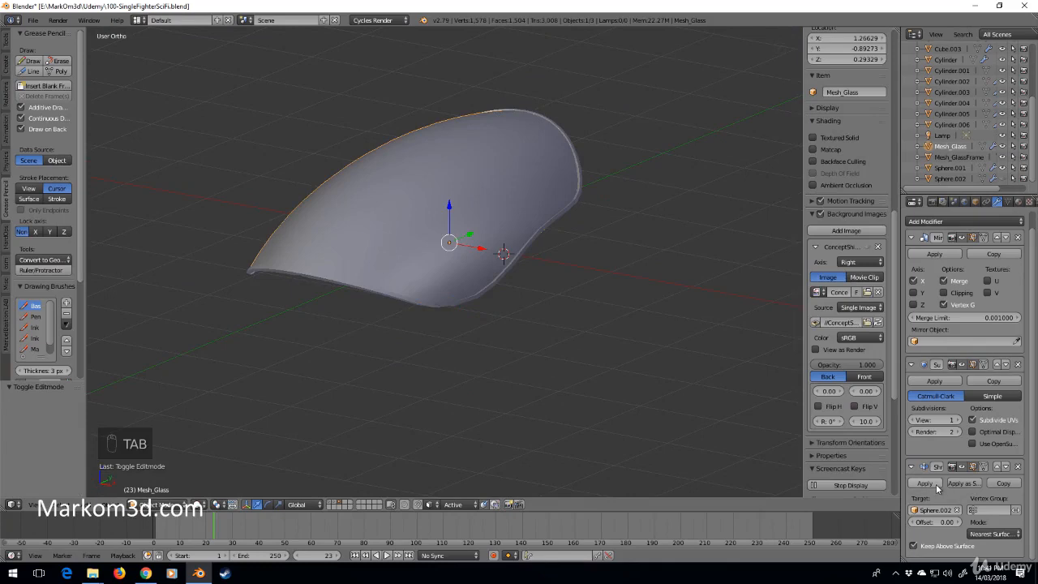
{"action": "mouse_move", "coordinate": [924, 483]}
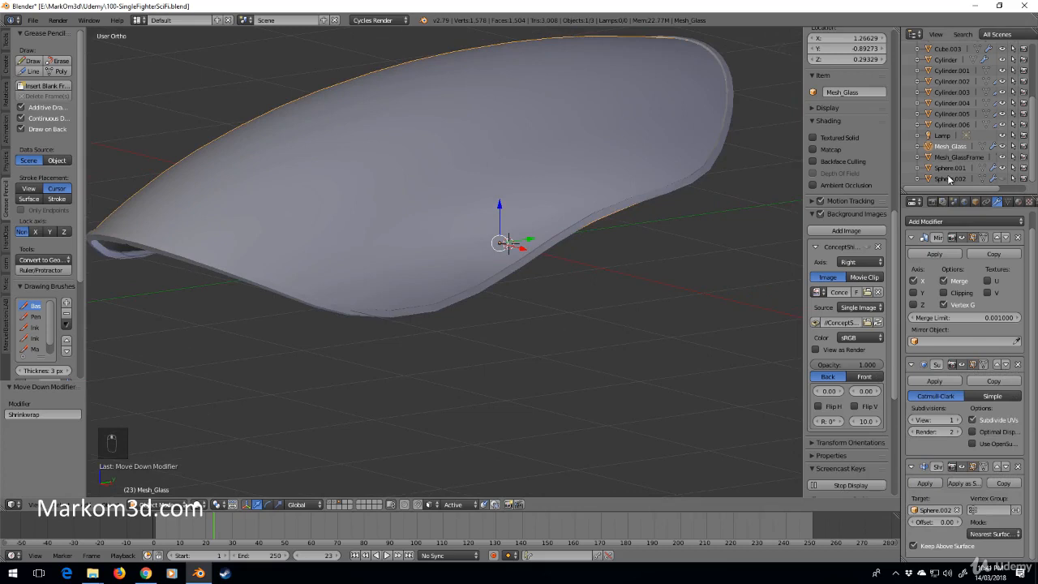
Rename the original shell Sphere.002 to Mesh_Glass_Dummy in the Outliner and hide it
{"action": "left_click", "coordinate": [950, 179]}
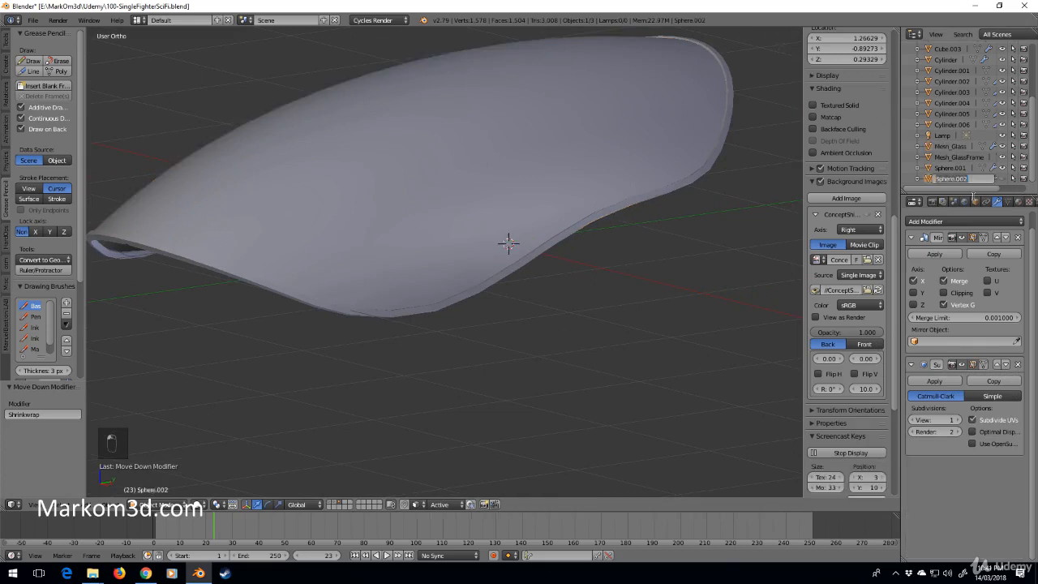
{"action": "double_click", "coordinate": [950, 178]}
{"action": "type", "text": "Mesh_Glass_Dummy"}
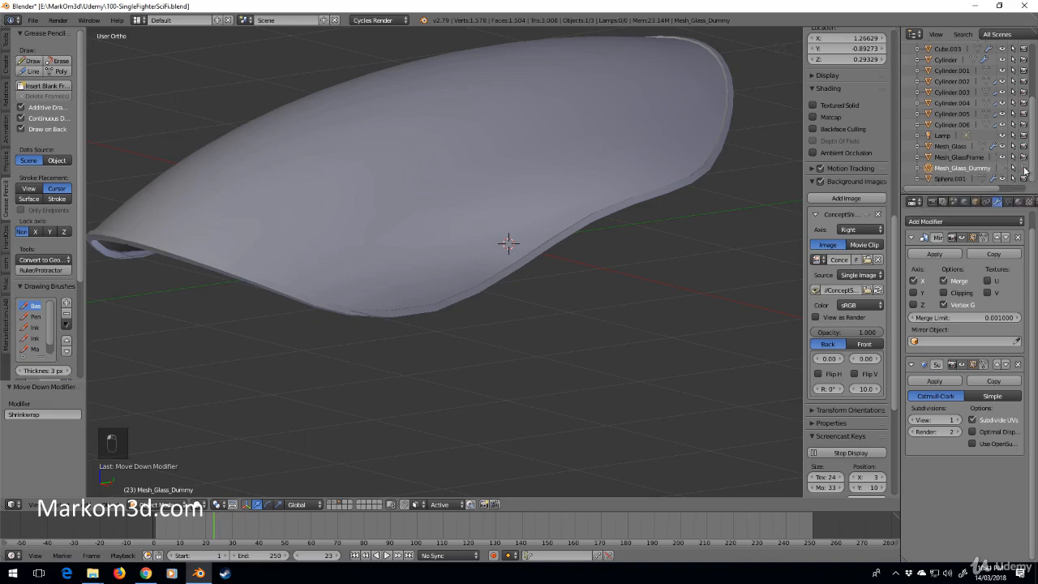
{"action": "mouse_move", "coordinate": [425, 257]}
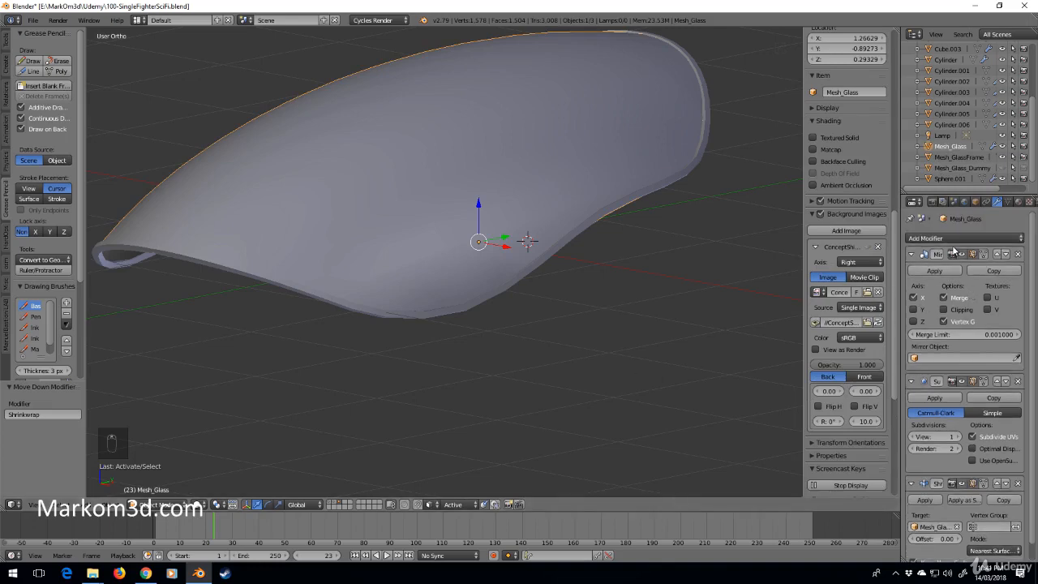
Add a Solidify modifier at the end of the Mesh_Glass stack to give the glass thickness
{"action": "left_click", "coordinate": [932, 237]}
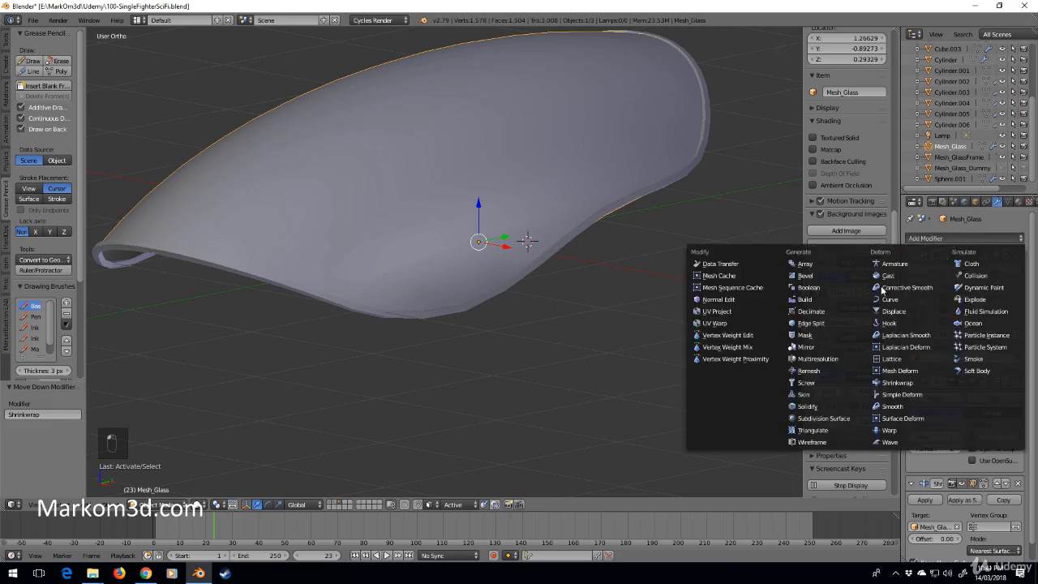
{"action": "mouse_move", "coordinate": [808, 406]}
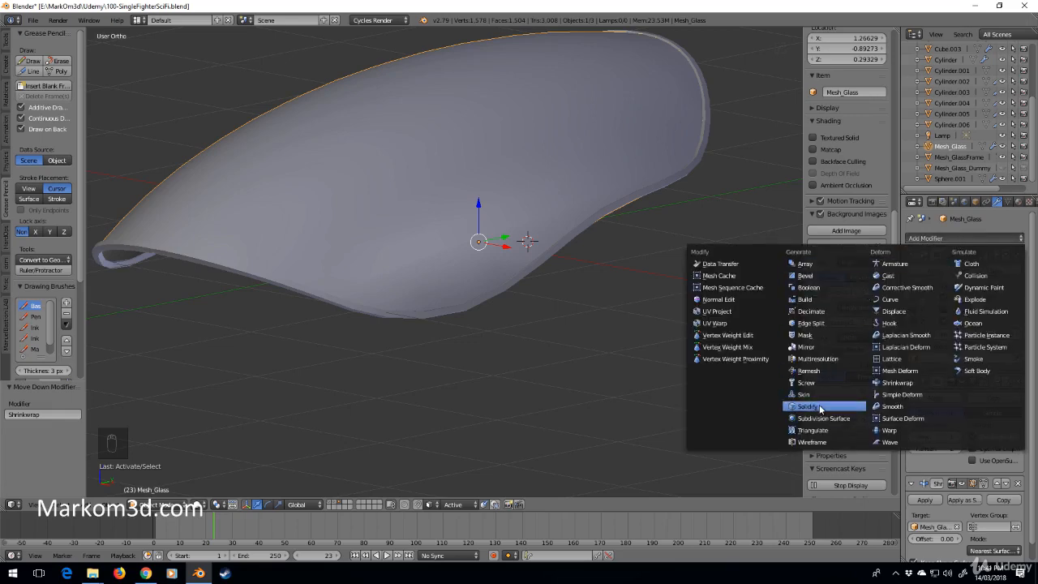
{"action": "left_click", "coordinate": [808, 405]}
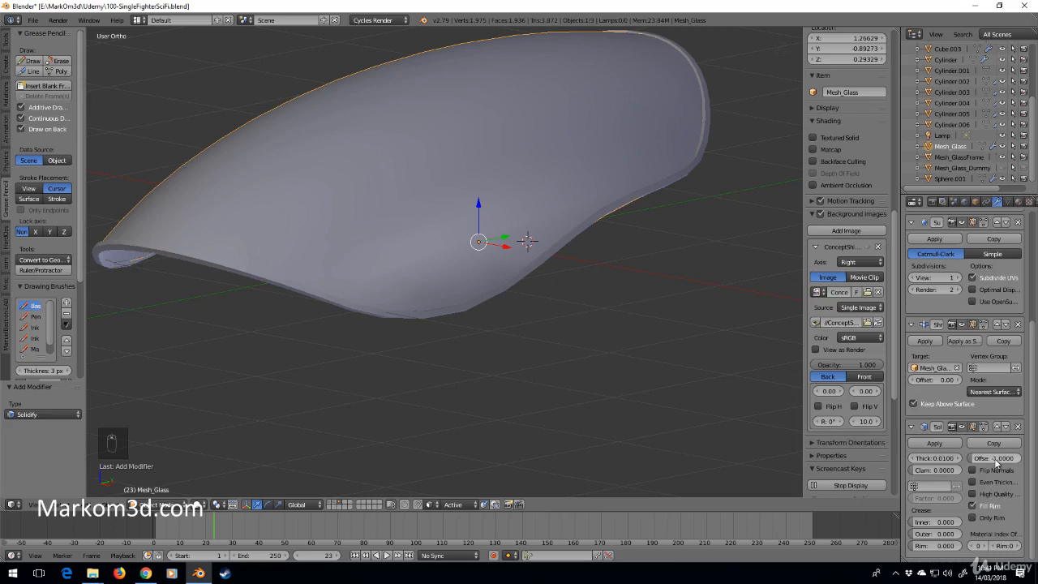